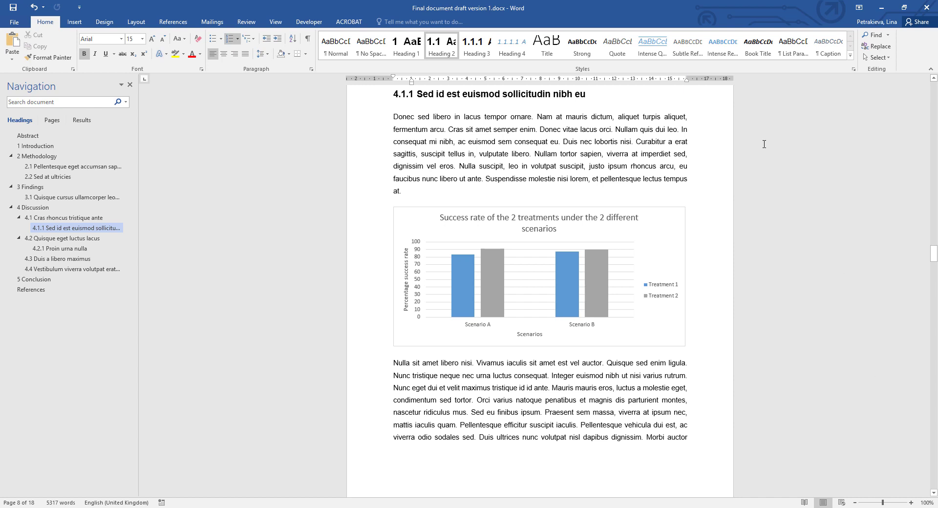
pyautogui.moveTo(846, 75)
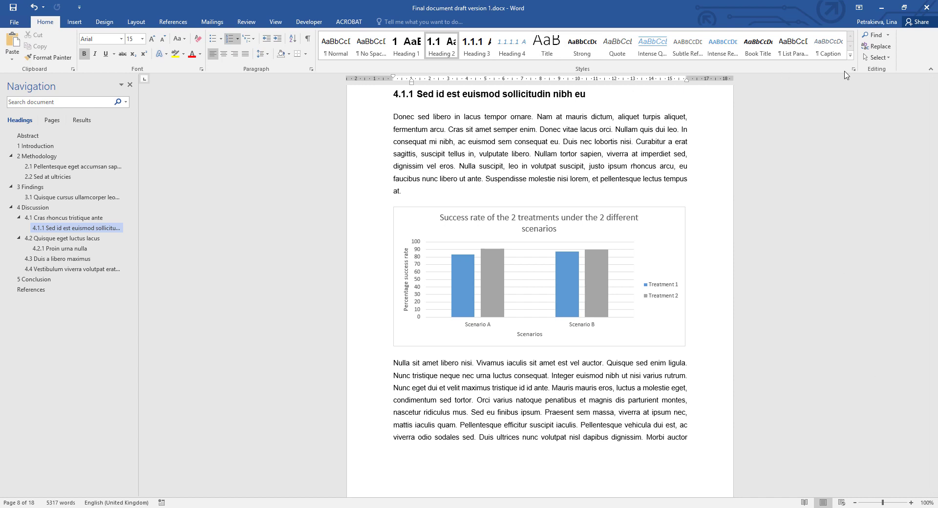
# - Show the full Styles list to reach the Caption style's options
pyautogui.click(852, 68)
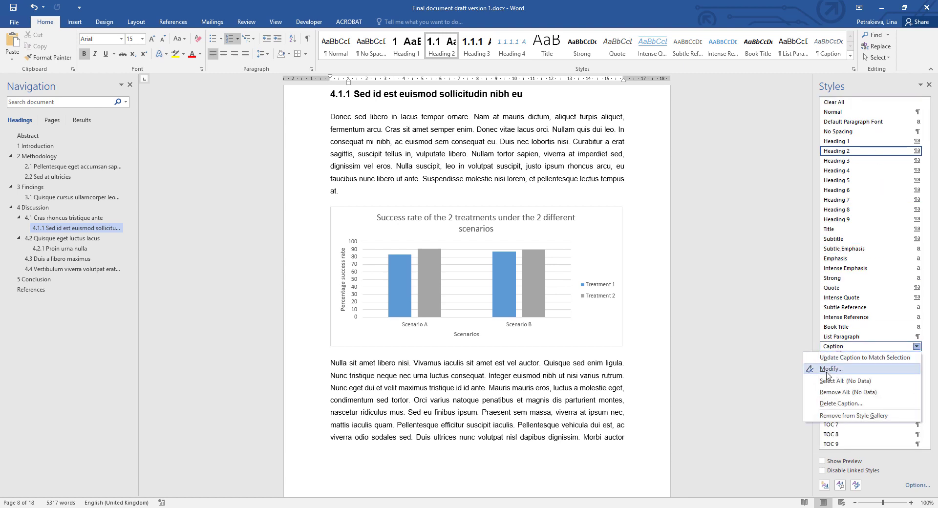
# - Modify the Caption style to 10 pt, non-italic, black (Text 1) text
pyautogui.click(827, 368)
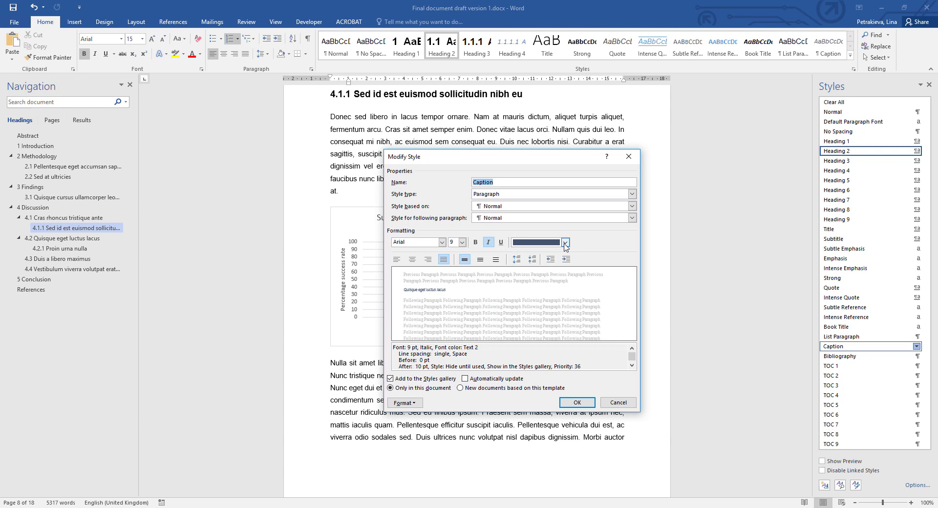
pyautogui.click(565, 241)
pyautogui.write('10')
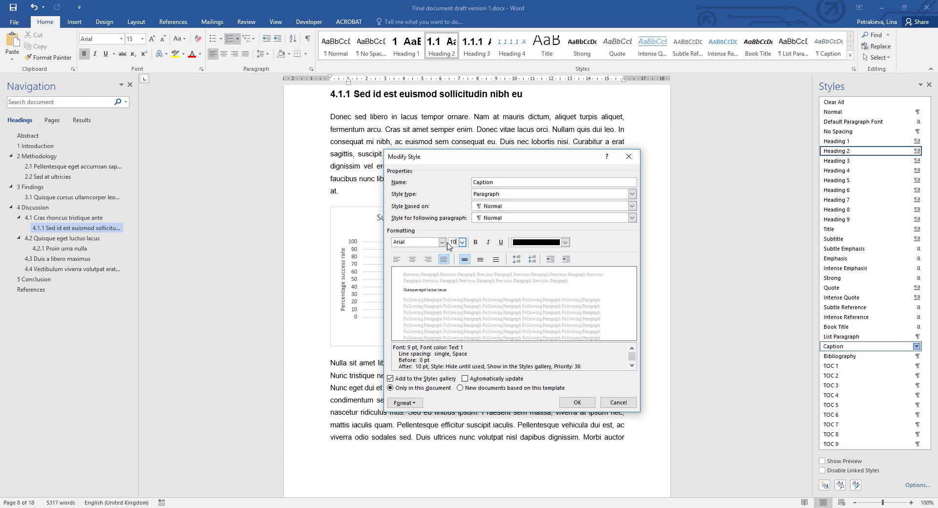
pyautogui.moveTo(503, 260)
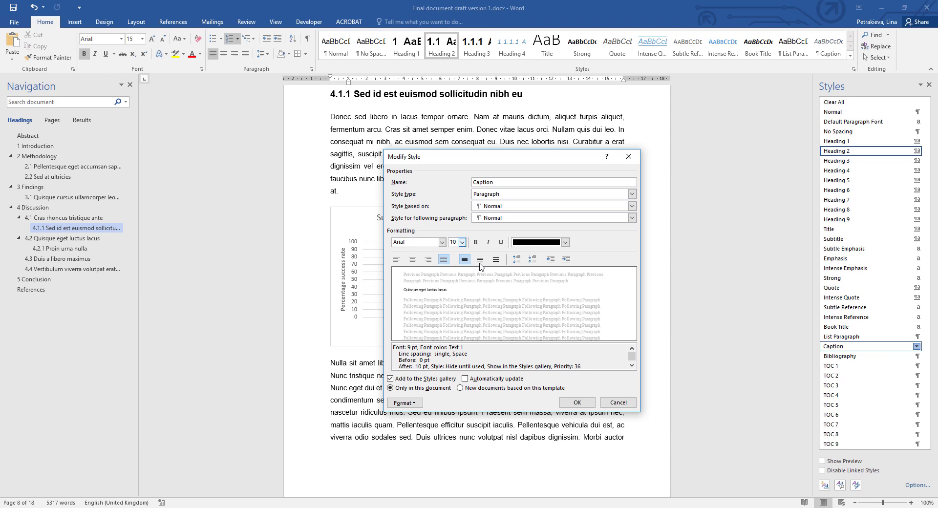
pyautogui.moveTo(482, 268)
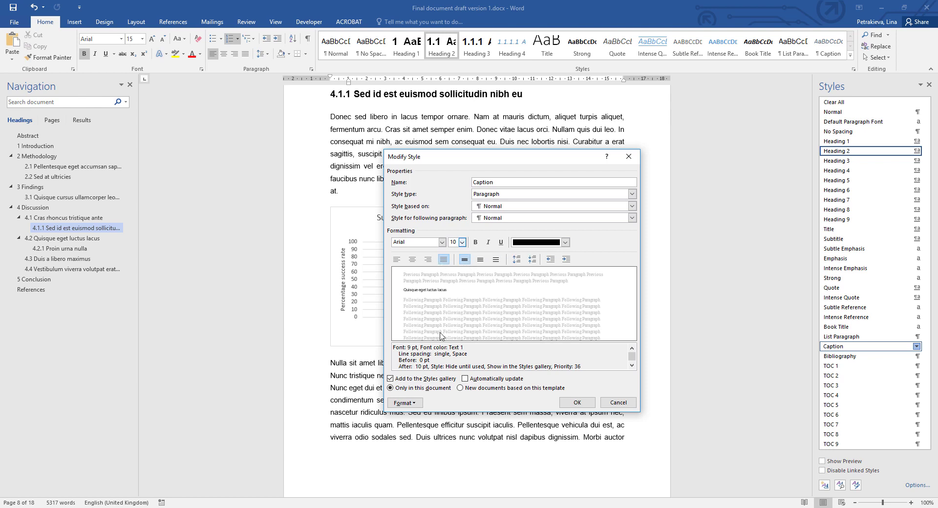
pyautogui.click(404, 402)
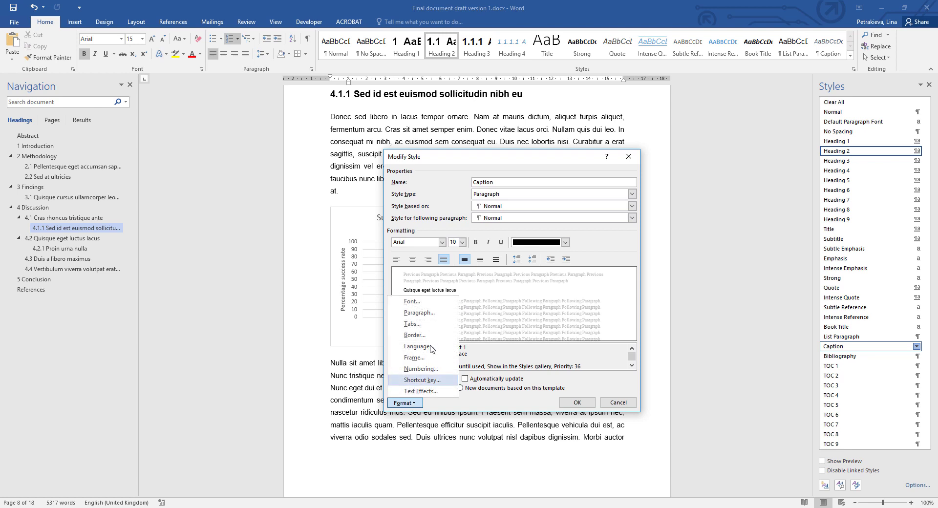
# - Set Caption paragraph spacing to 12 pt before and 6 pt after
pyautogui.click(419, 313)
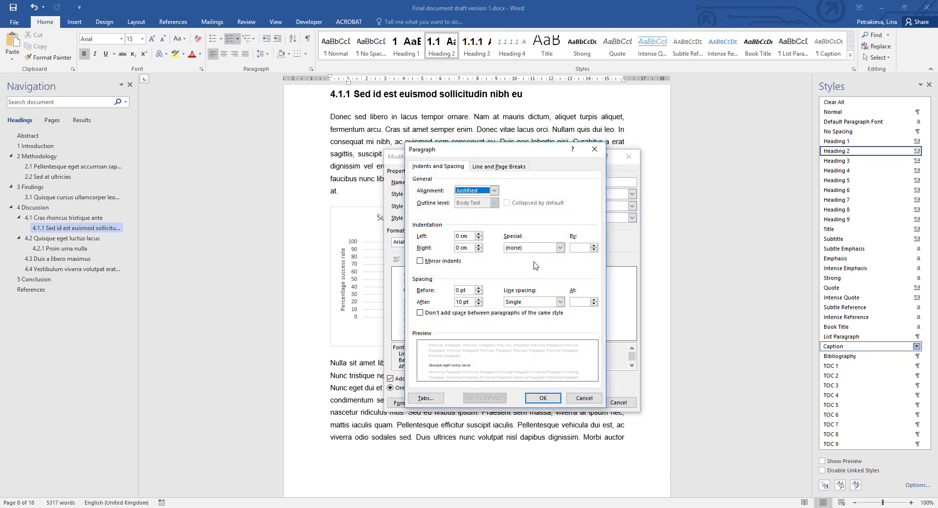
pyautogui.moveTo(446, 284)
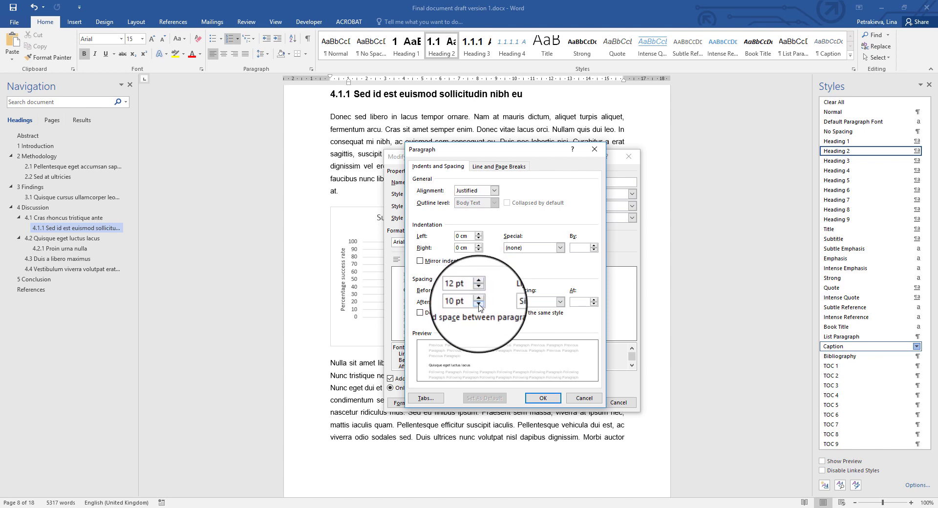
pyautogui.click(477, 304)
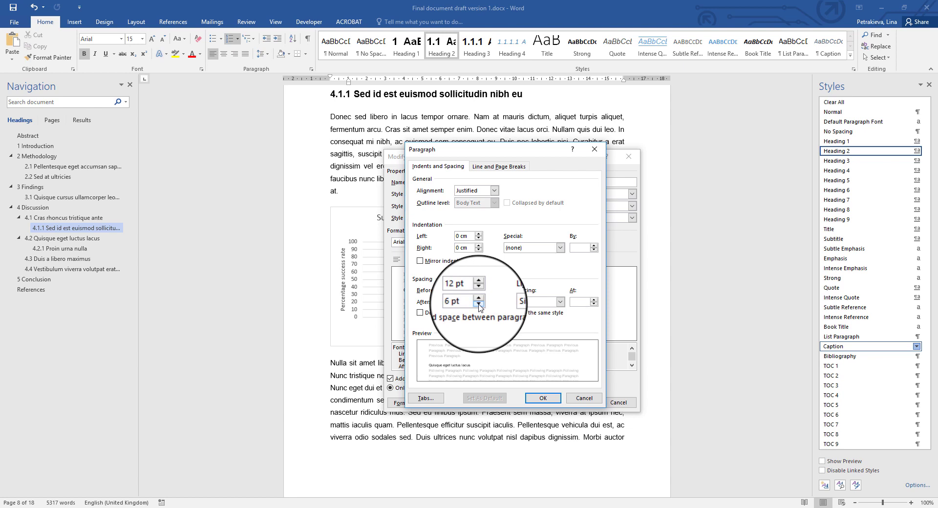
pyautogui.click(499, 166)
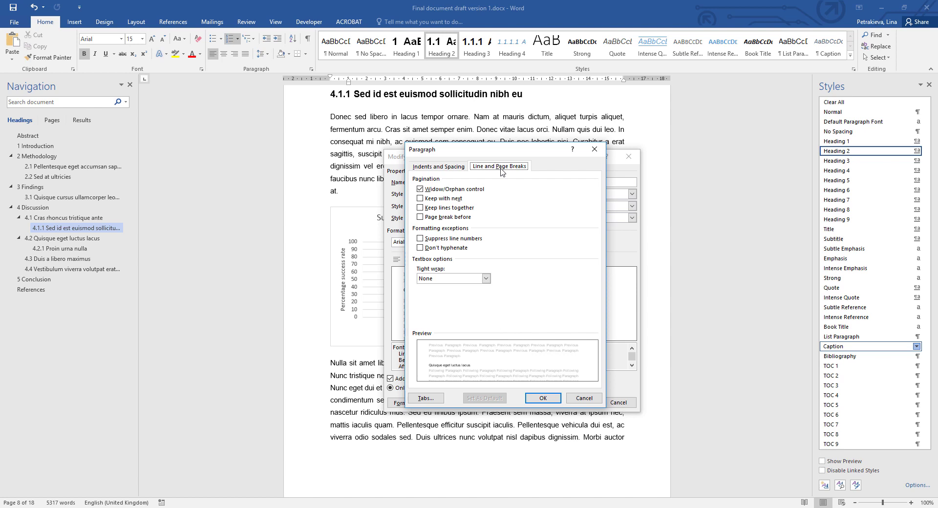
pyautogui.moveTo(476, 201)
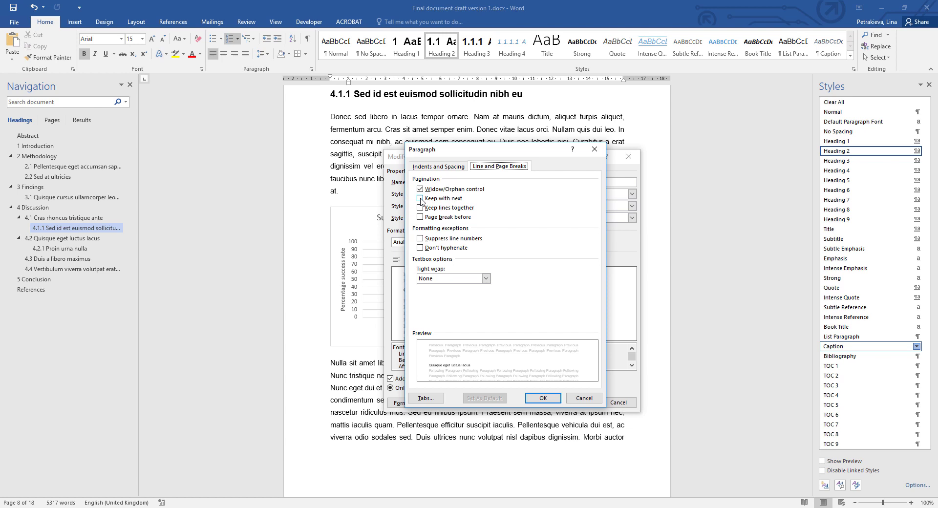
# - Enable Keep with next and Keep lines together, then save the Caption style changes
pyautogui.click(420, 198)
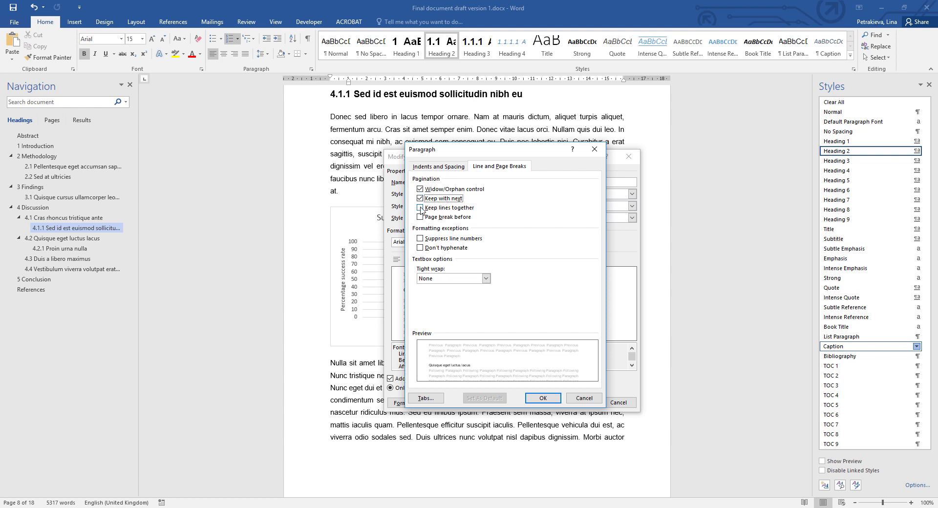
pyautogui.click(420, 208)
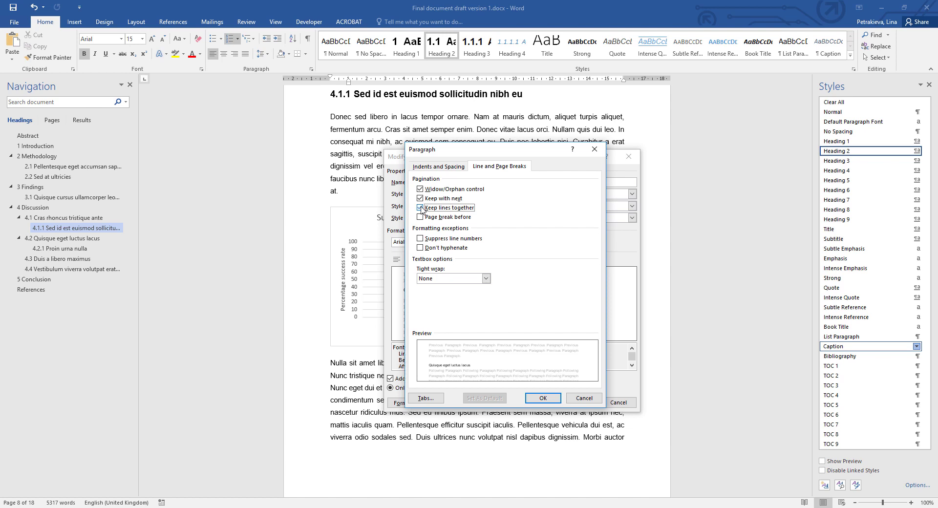
pyautogui.click(420, 208)
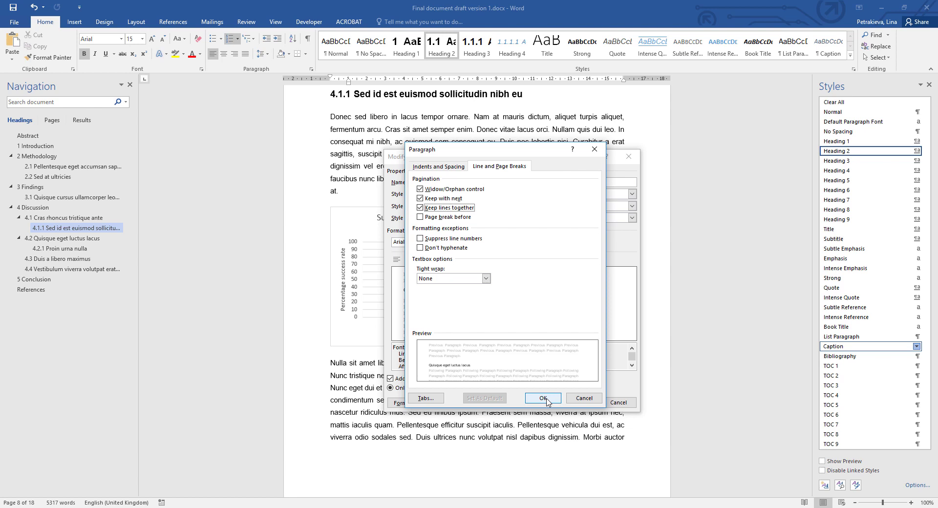
pyautogui.click(542, 397)
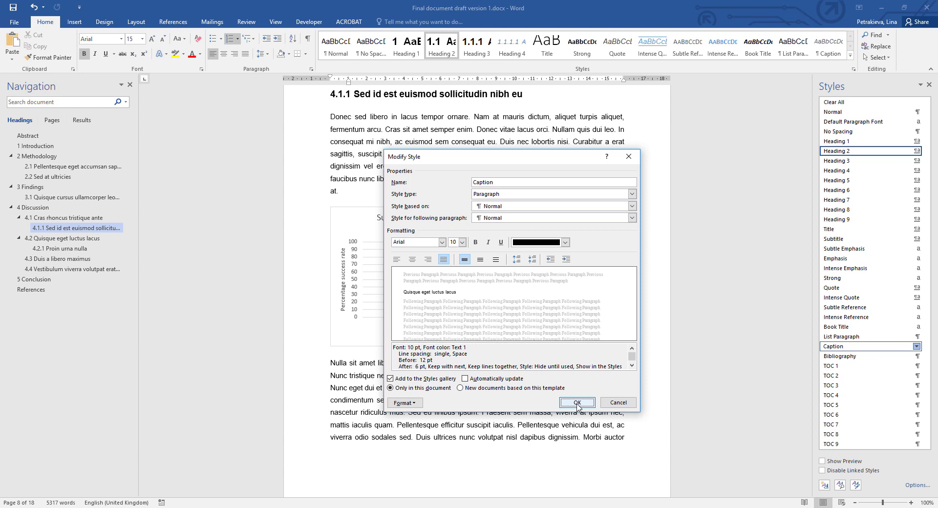
pyautogui.click(576, 402)
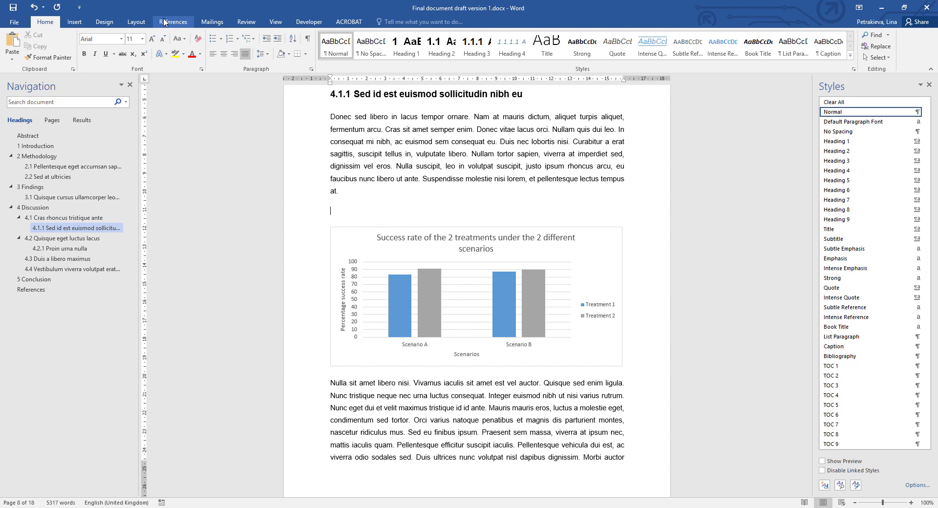
# - Start a Figure caption for the chart and review the chapter-numbering separator options
pyautogui.click(173, 22)
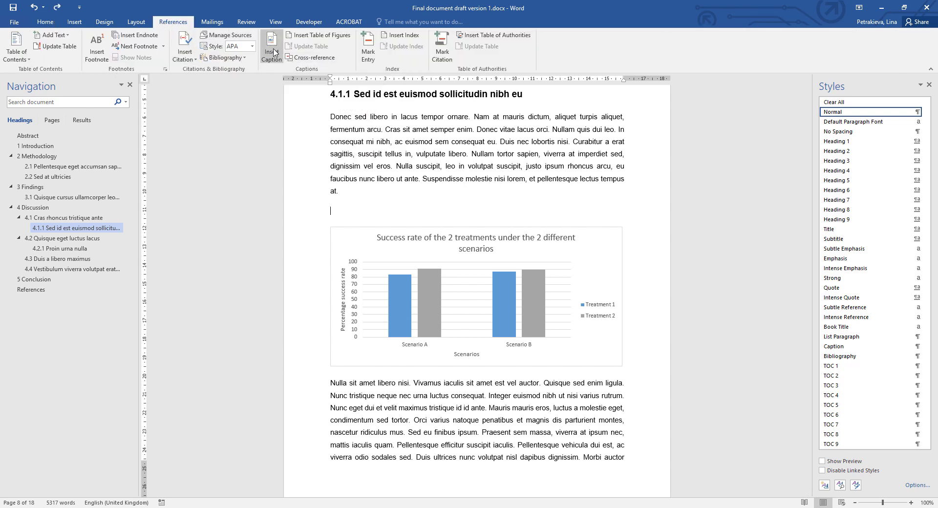
pyautogui.click(271, 47)
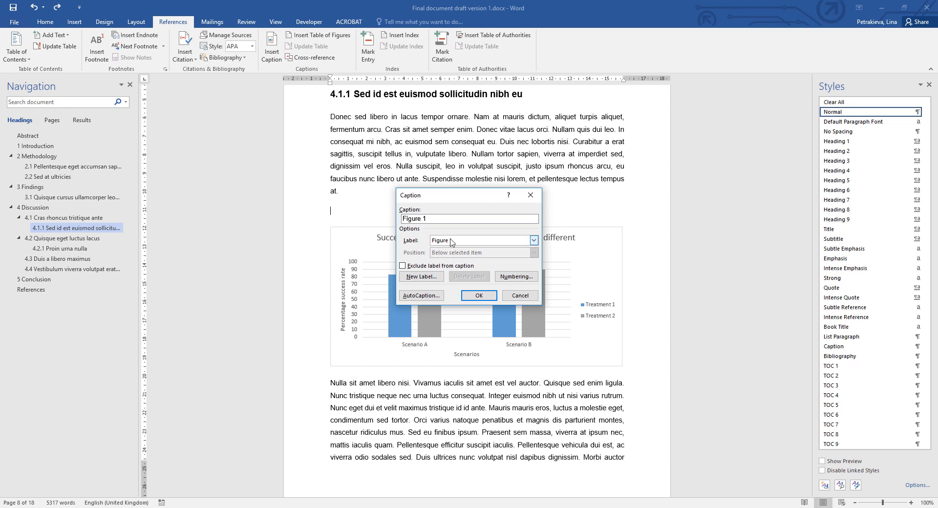
pyautogui.click(532, 240)
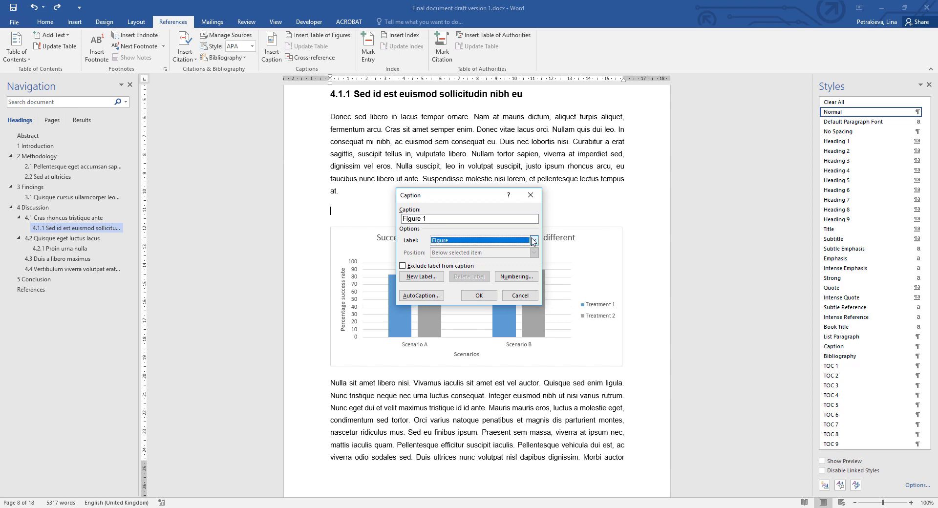
pyautogui.click(533, 241)
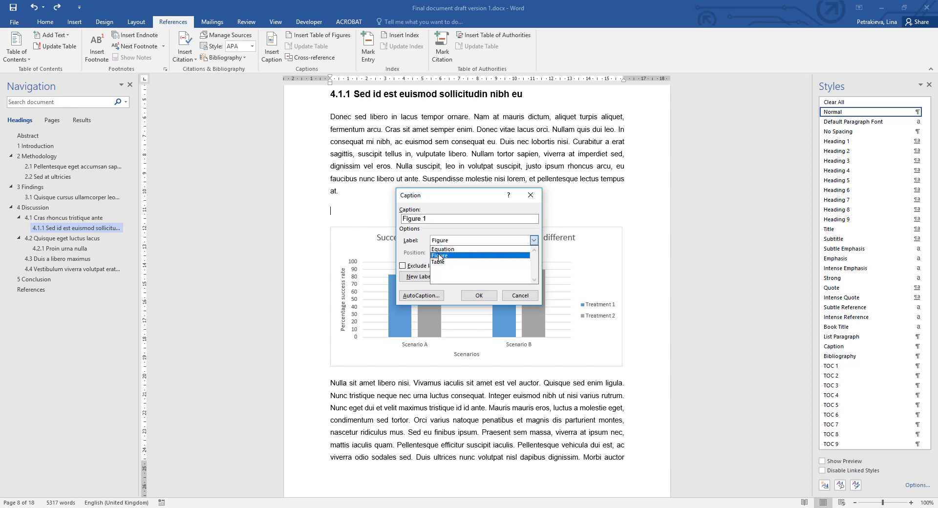
pyautogui.click(454, 256)
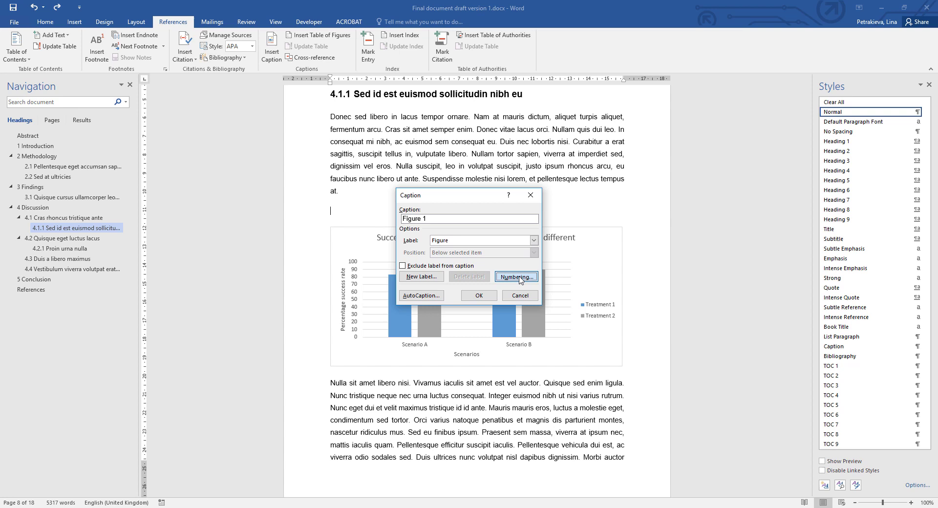
pyautogui.click(516, 276)
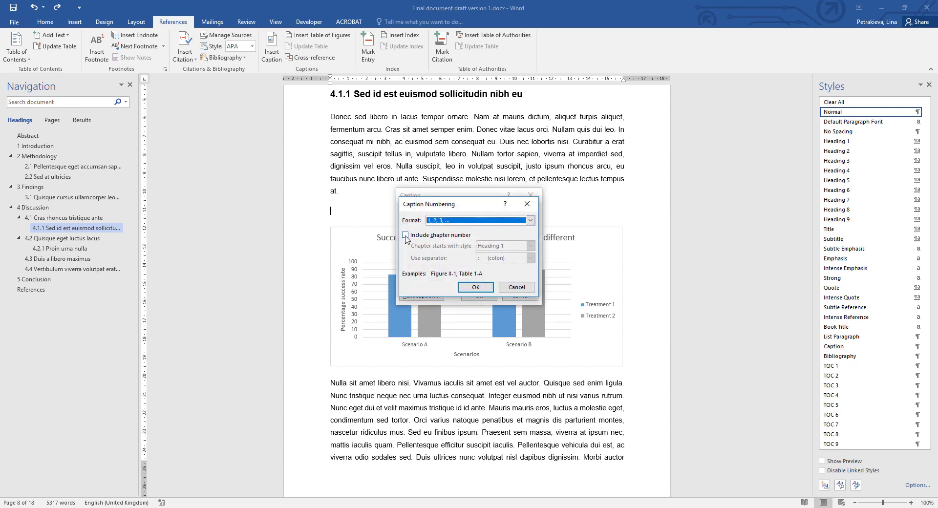
pyautogui.click(404, 235)
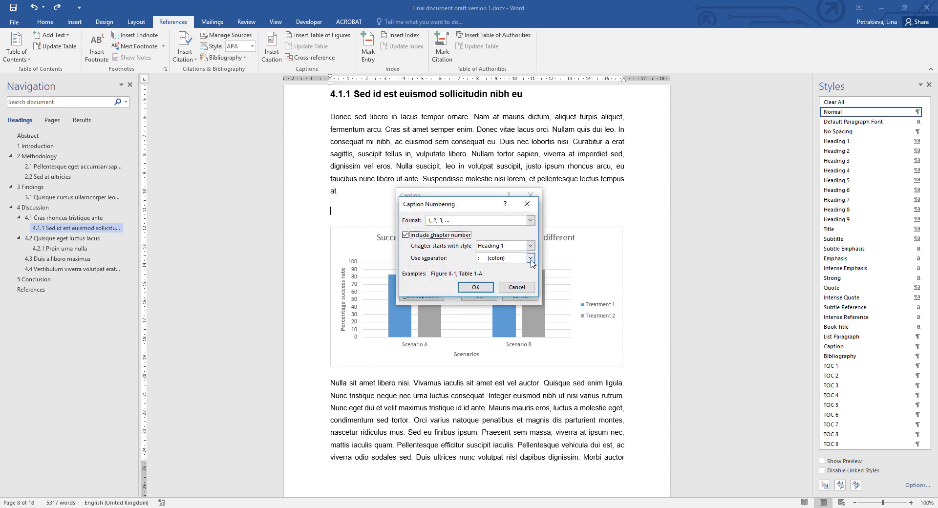
pyautogui.click(528, 258)
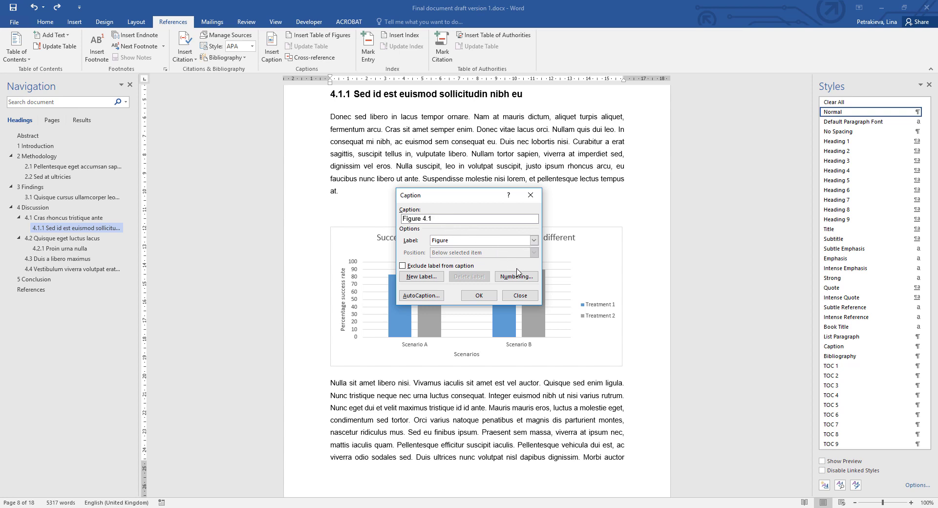
pyautogui.moveTo(518, 272)
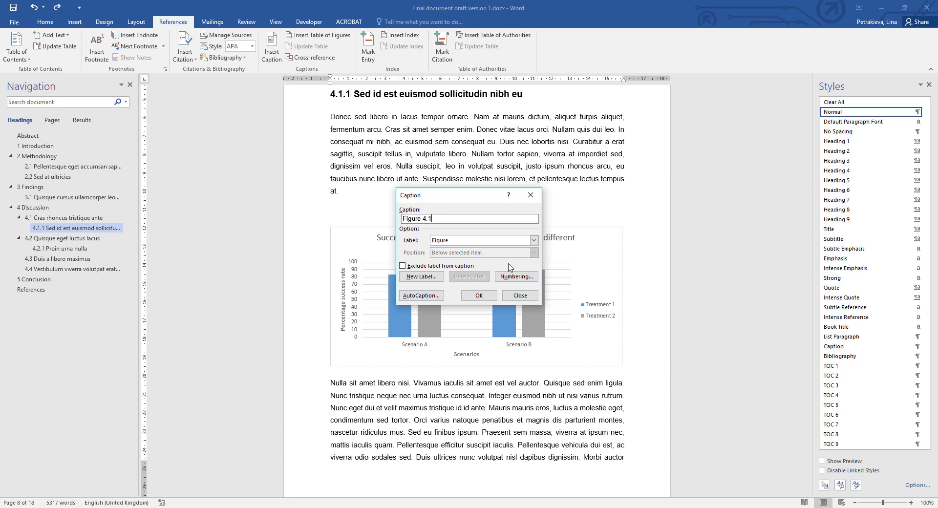
# - Exclude the chapter number from figure numbering and insert the Figure 1 caption above the chart
pyautogui.click(516, 276)
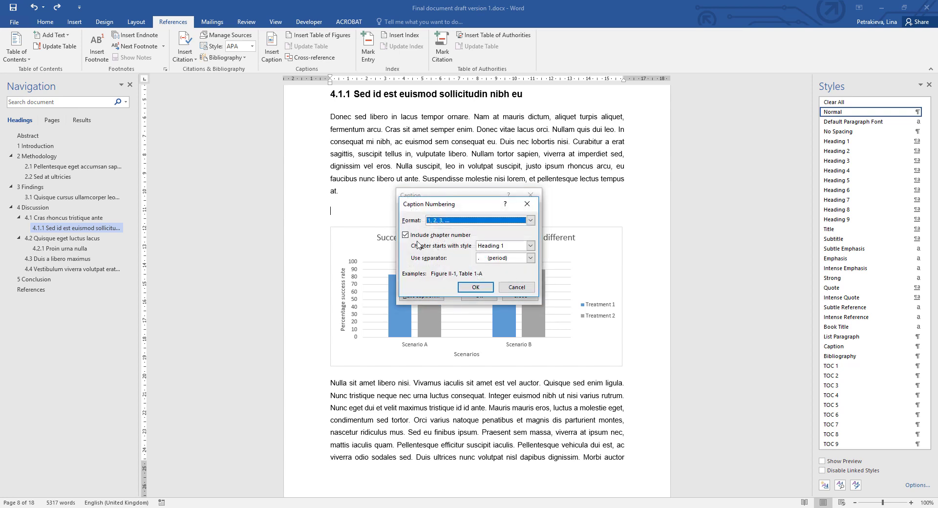
pyautogui.click(475, 286)
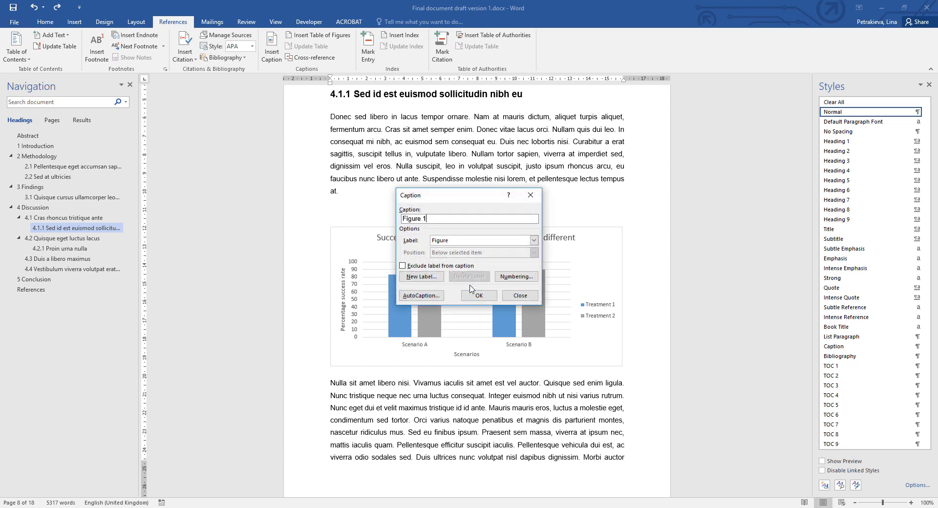
pyautogui.moveTo(456, 233)
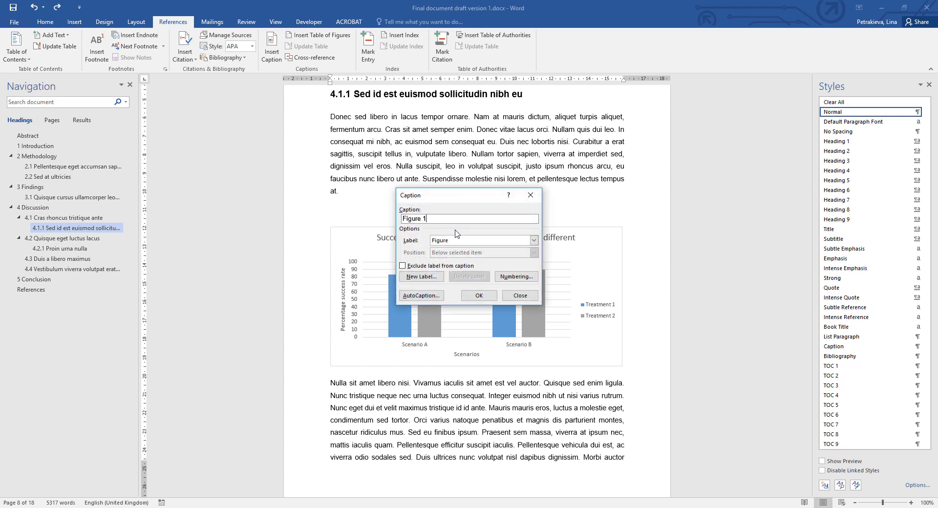
pyautogui.click(477, 294)
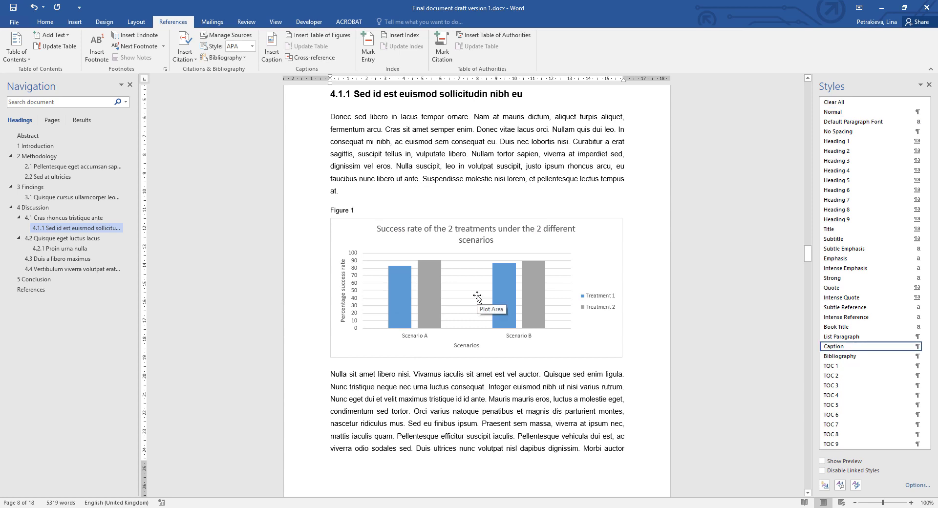
# - Complete the caption as 'Figure 1 Sample figure' and remove the stray hyphen
pyautogui.click(354, 210)
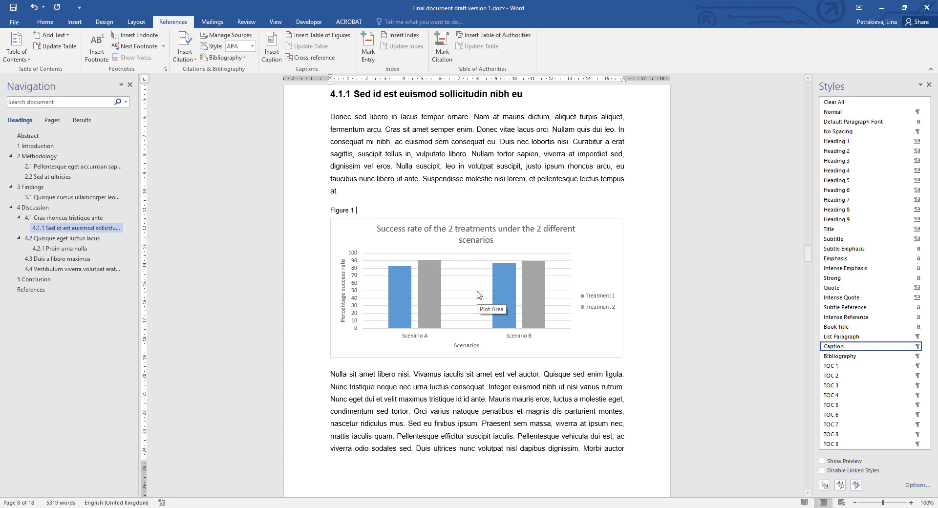
pyautogui.write('Sample figure')
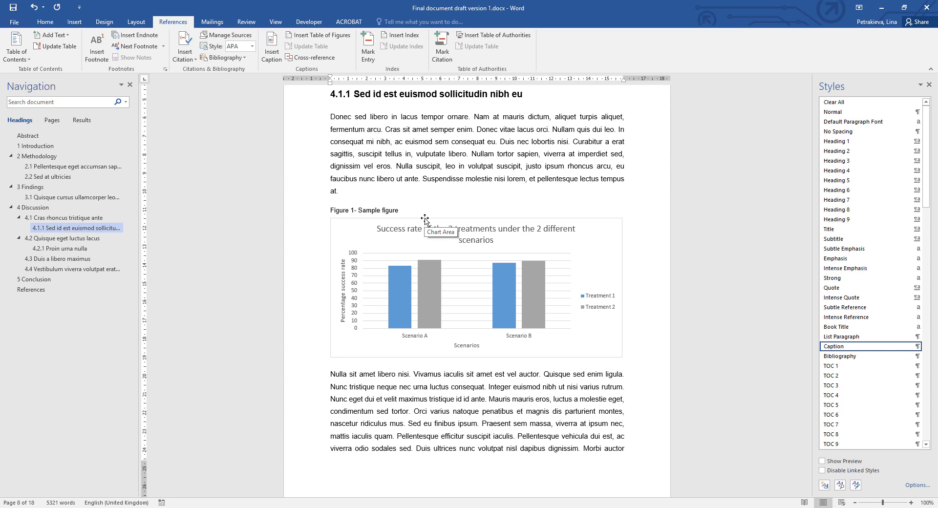
pyautogui.click(354, 210)
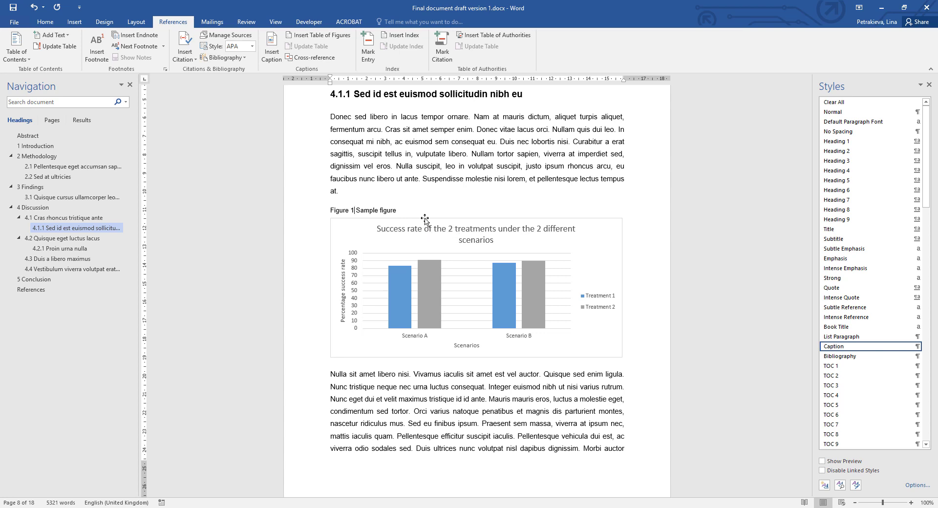
pyautogui.moveTo(425, 233)
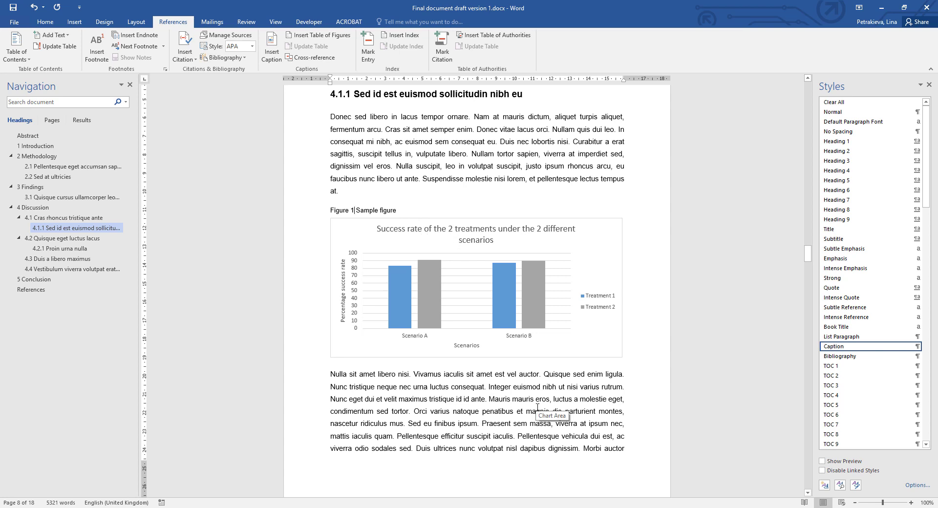
pyautogui.scroll(-3)
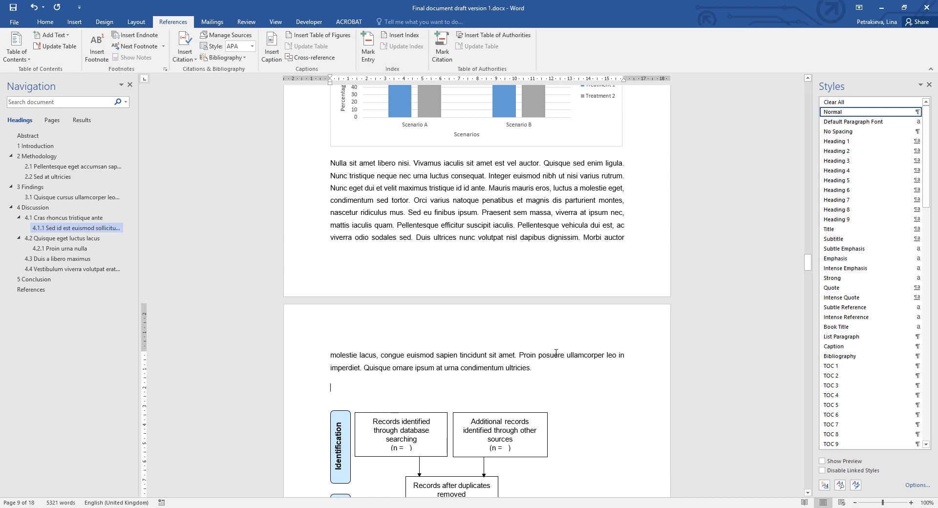
# - Insert a 'Figure 2 PRISMA diagram' caption above the flow diagram
pyautogui.click(271, 45)
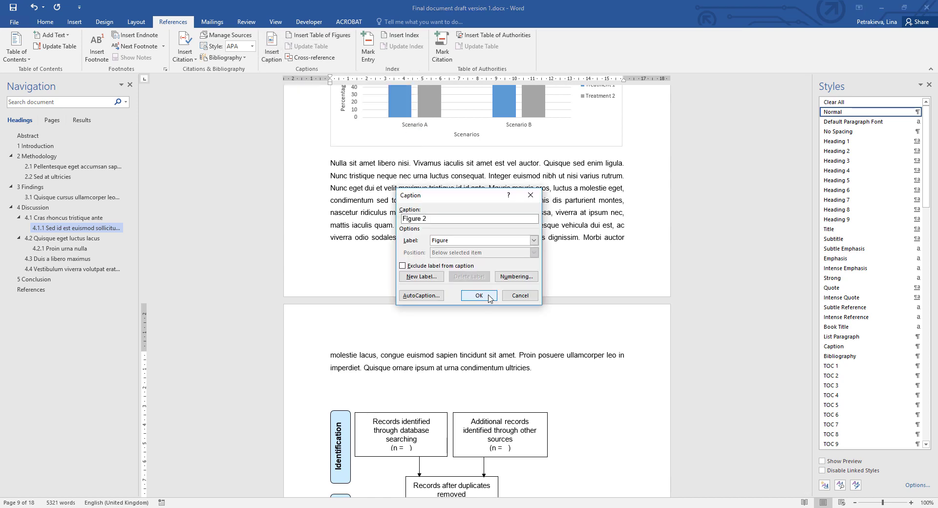
pyautogui.click(477, 295)
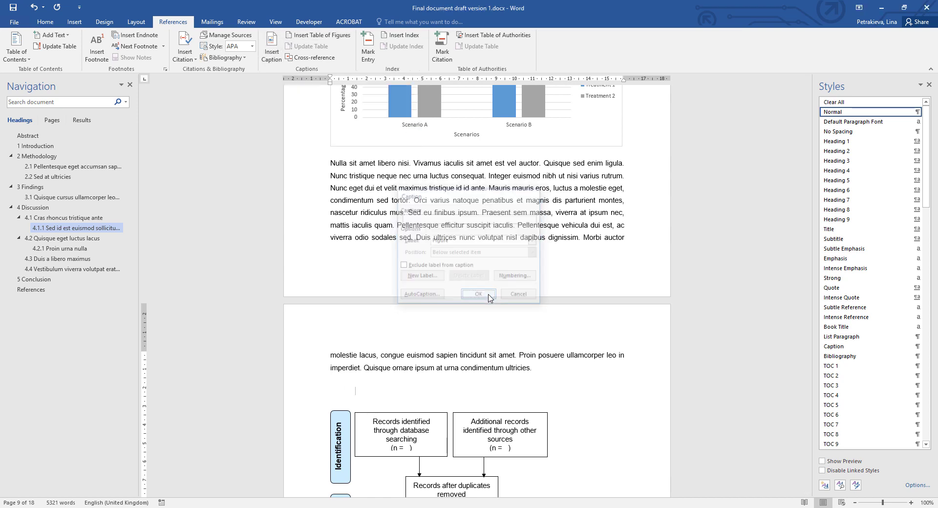
pyautogui.click(478, 294)
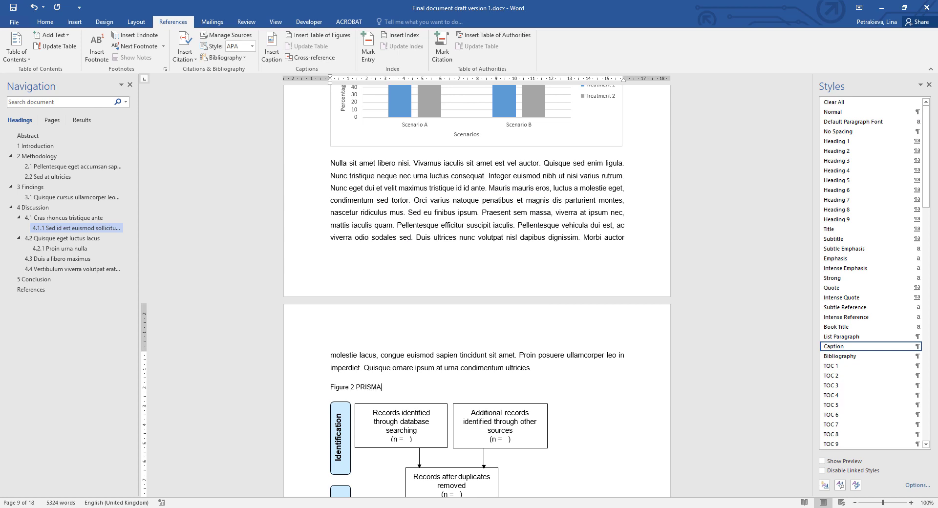
pyautogui.write('diagram')
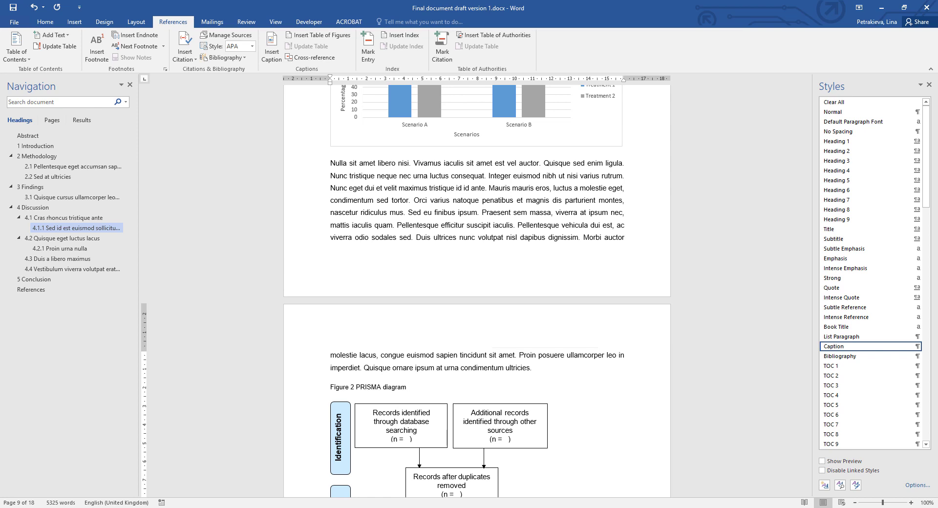
pyautogui.click(406, 387)
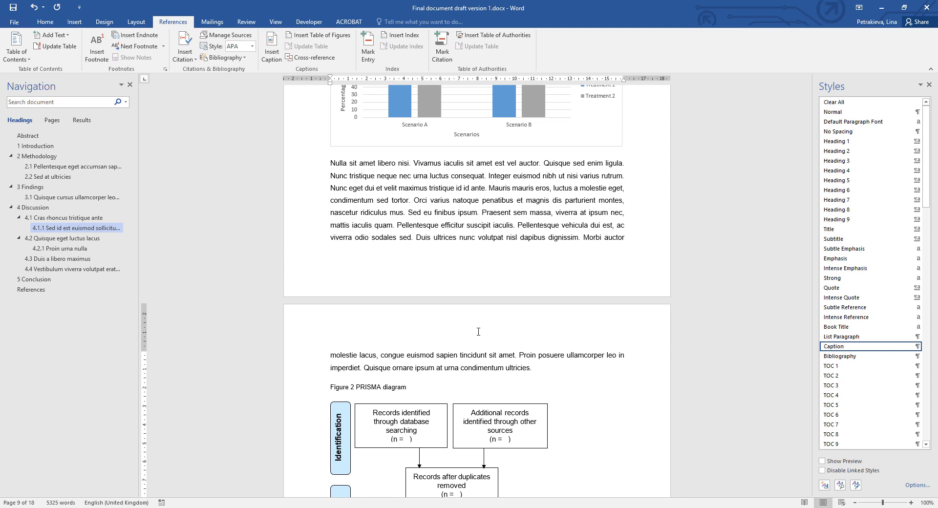
pyautogui.scroll(-3)
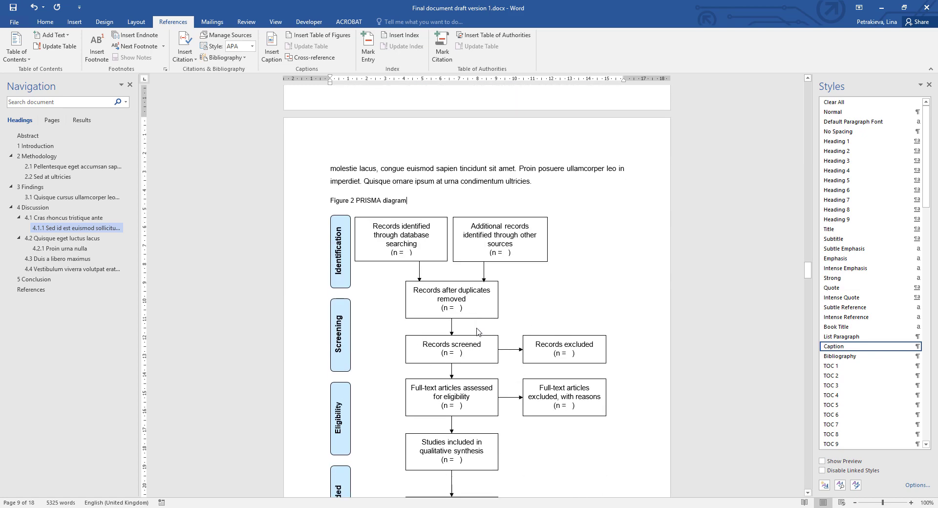
pyautogui.scroll(-3)
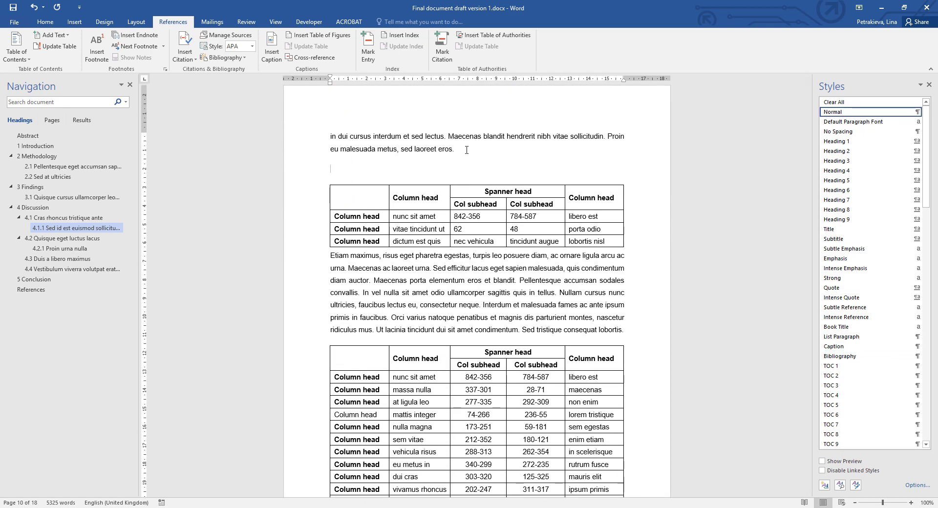
# - Caption the first table 'Table 1 Sample table' and insert a Table 2 caption above the second
pyautogui.click(271, 46)
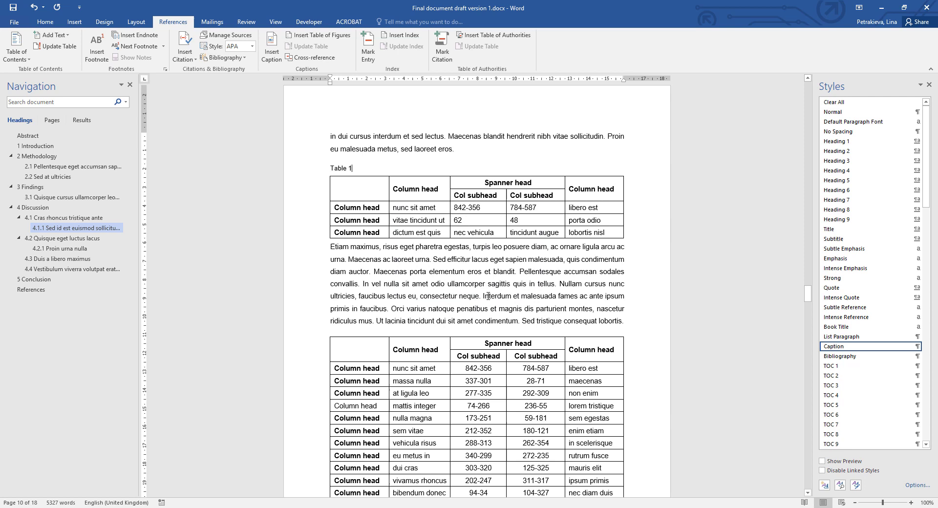
pyautogui.write('Sample table')
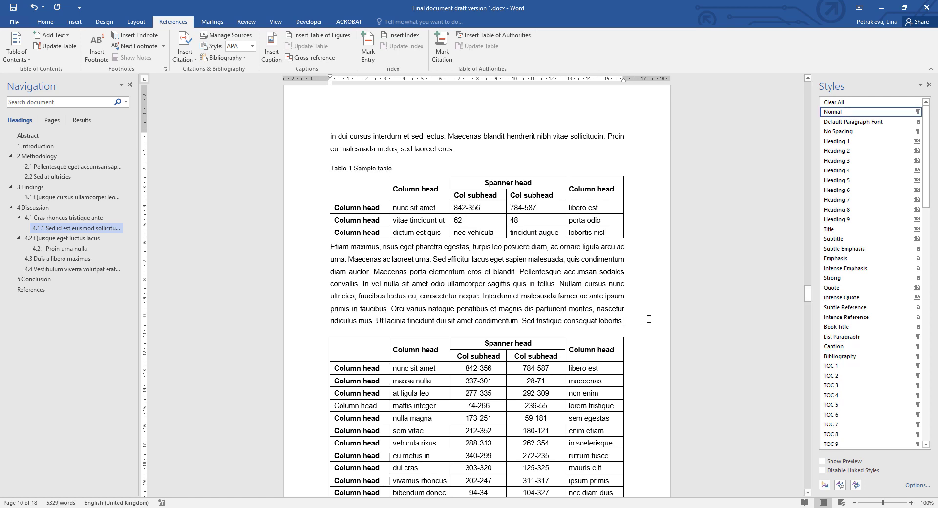
pyautogui.click(271, 45)
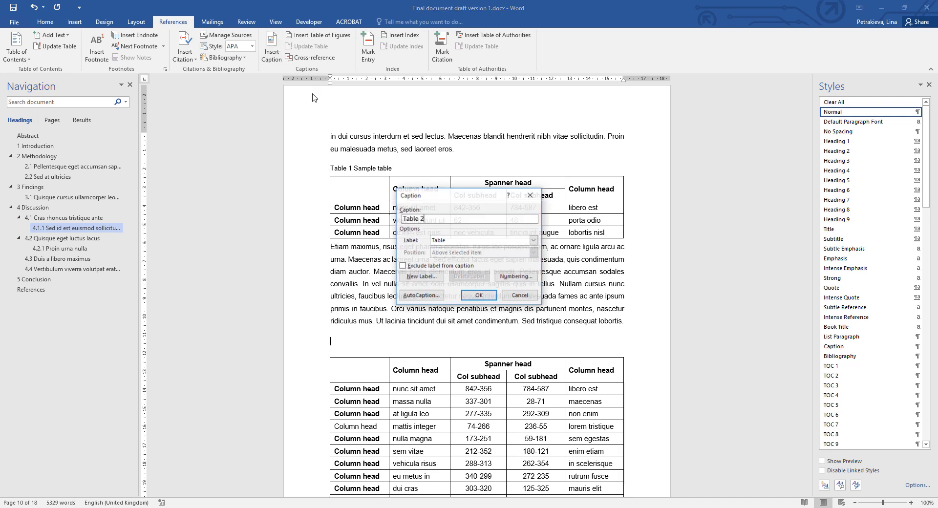
pyautogui.click(479, 295)
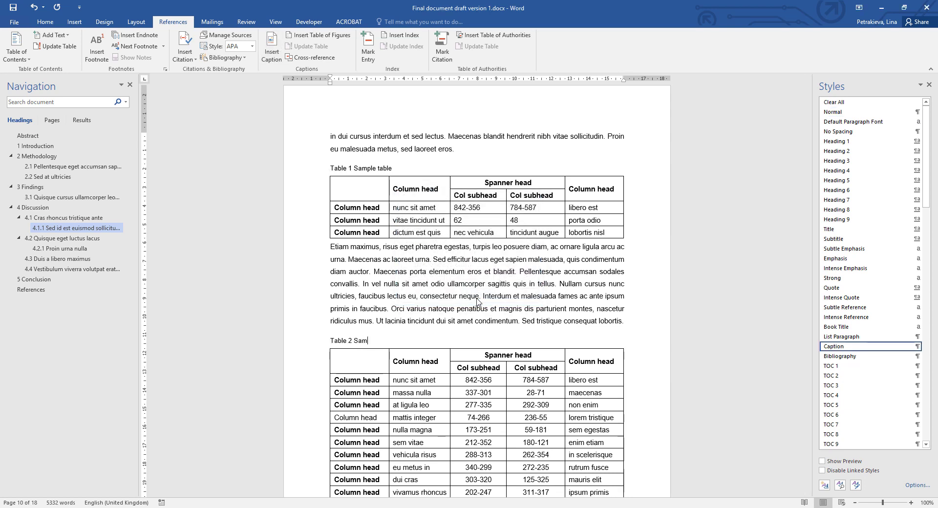